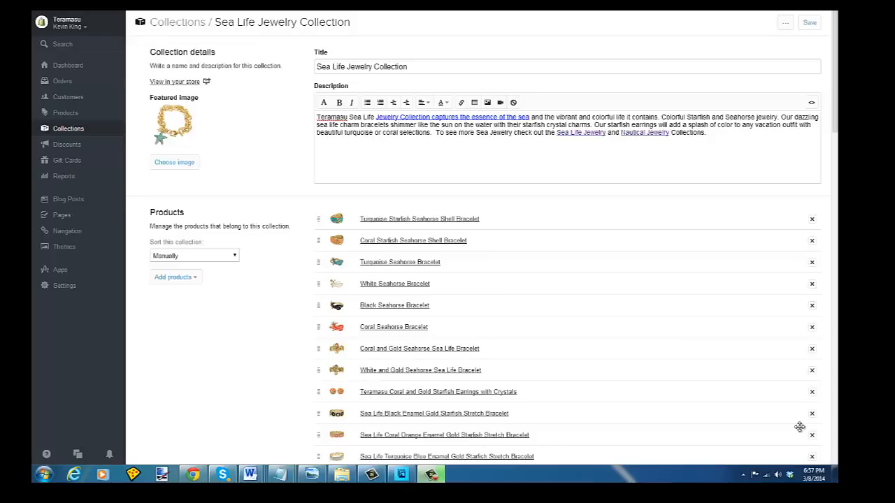
{"action": "mouse_move", "coordinate": [258, 182]}
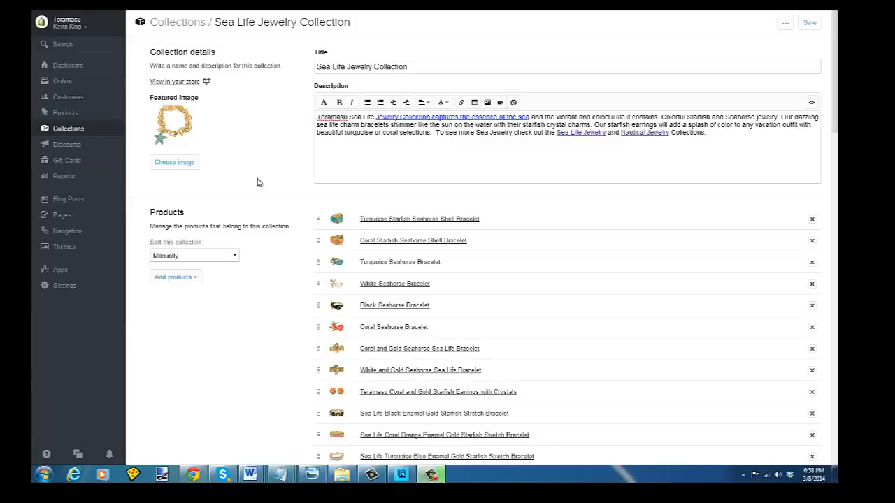
{"action": "mouse_move", "coordinate": [67, 114]}
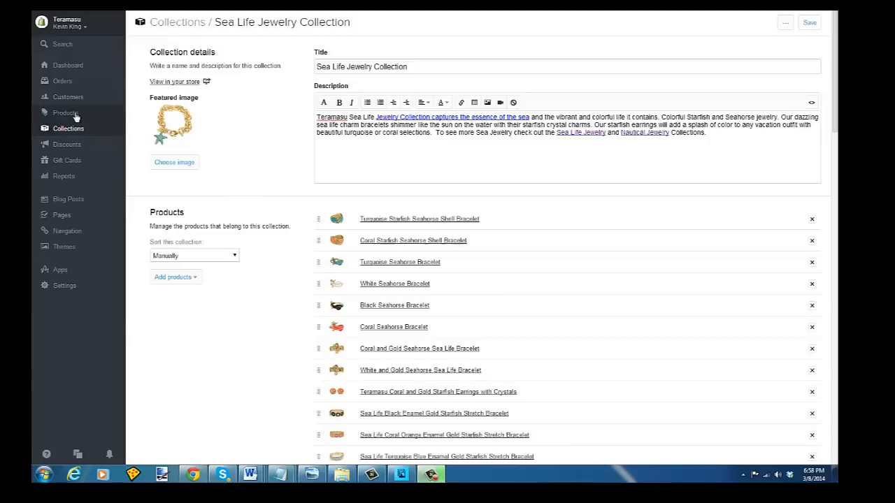
Go to Products, view the Anchor Blue Enamel bracelet and check its apps menu without changes
{"action": "left_click", "coordinate": [64, 112]}
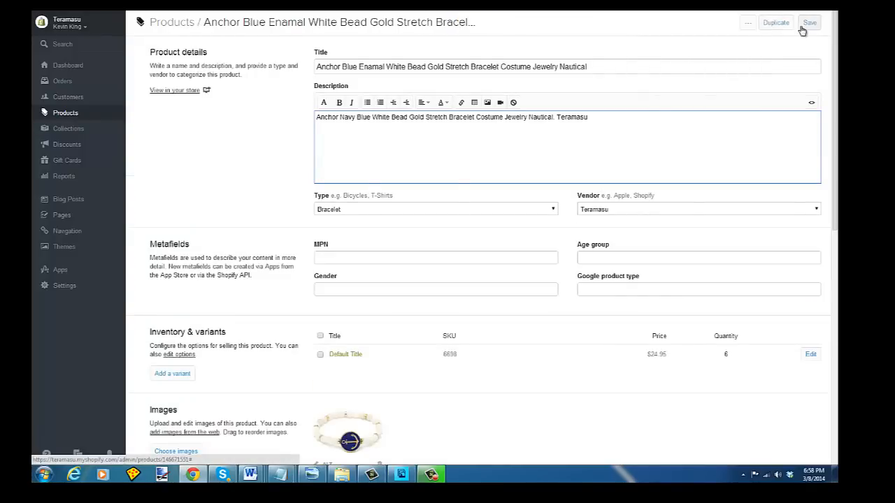
{"action": "left_click", "coordinate": [747, 22]}
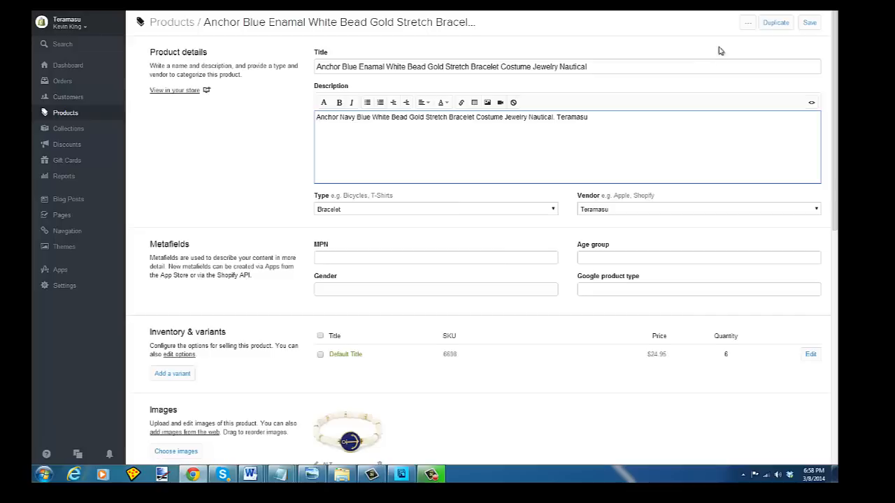
{"action": "left_click", "coordinate": [748, 24]}
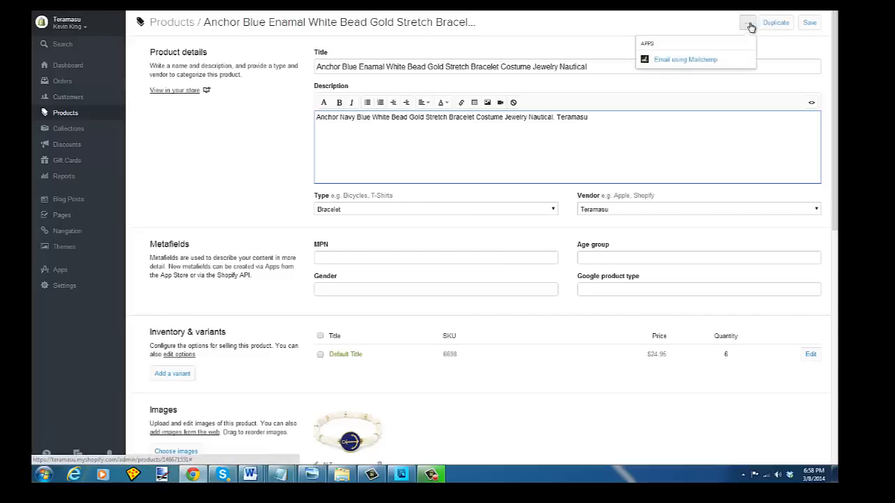
{"action": "left_click", "coordinate": [165, 170]}
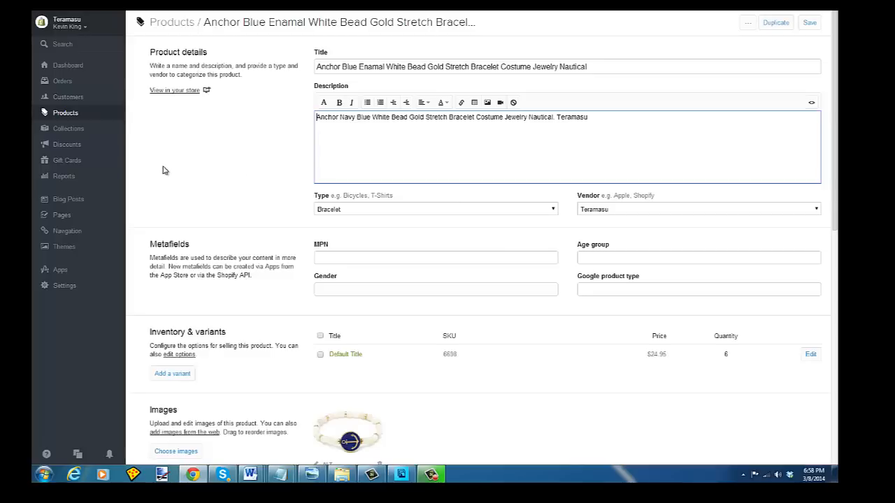
{"action": "mouse_move", "coordinate": [67, 132]}
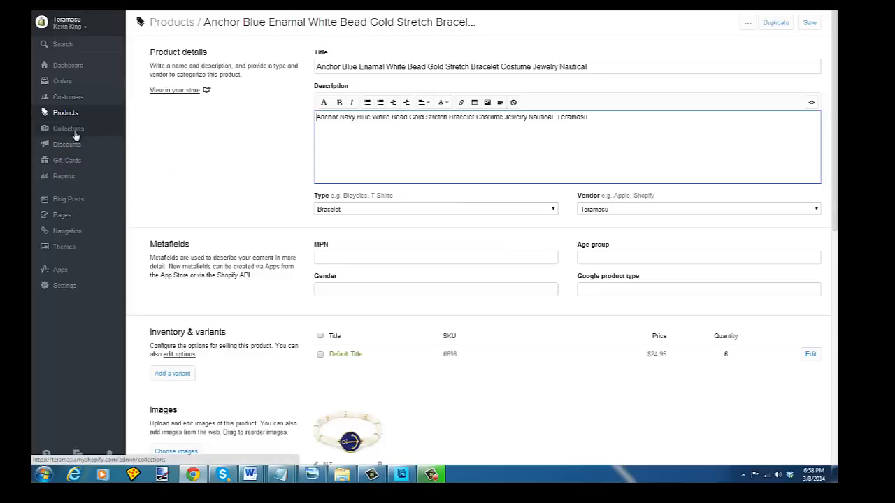
Return via Collections to the Sea Life Jewelry Collection and review its product list
{"action": "left_click", "coordinate": [67, 129]}
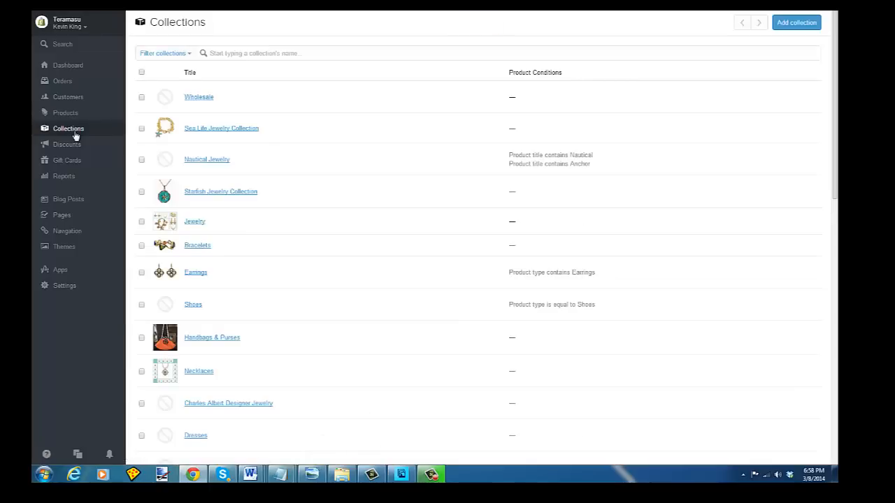
{"action": "mouse_move", "coordinate": [217, 131]}
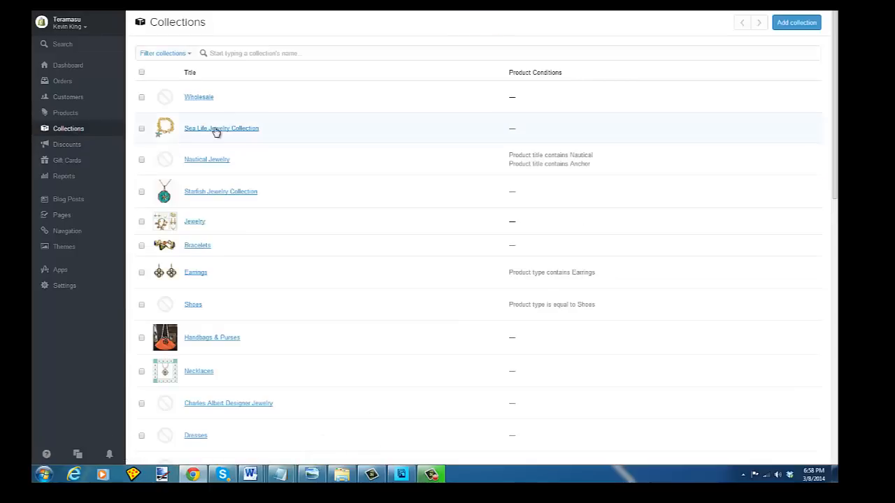
{"action": "left_click", "coordinate": [221, 128]}
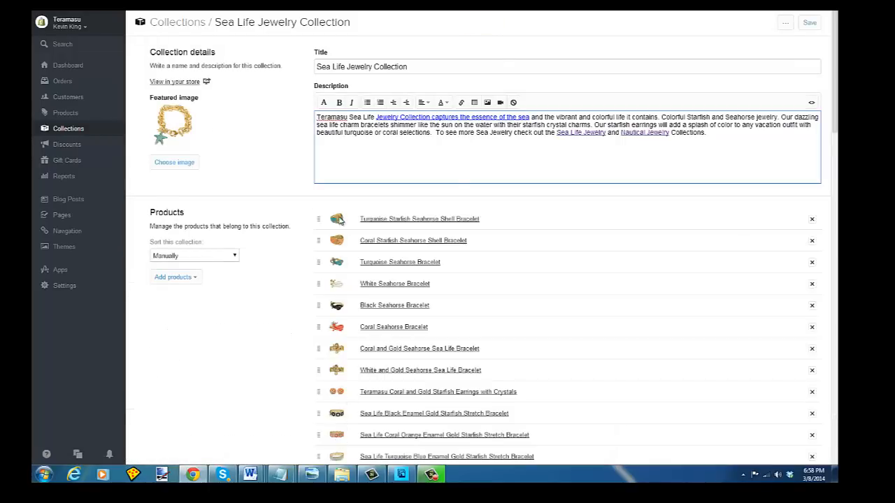
{"action": "scroll", "scroll_direction": "down", "scroll_amount": 3}
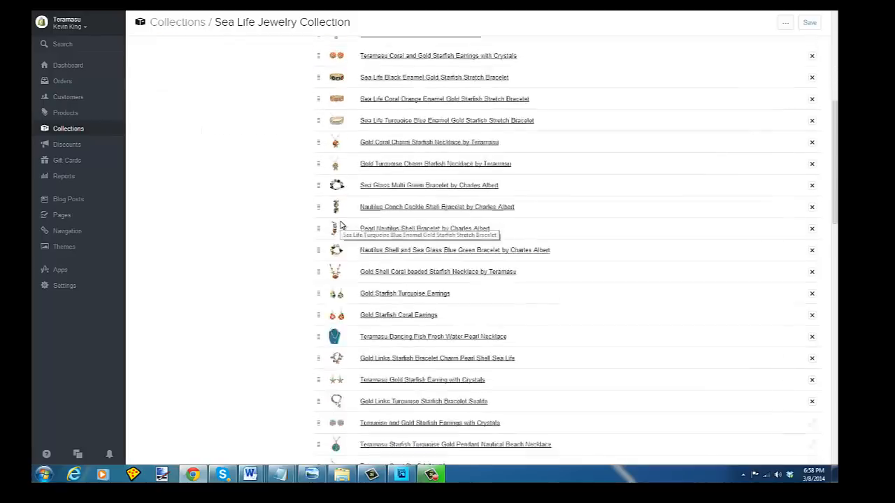
{"action": "scroll", "scroll_direction": "down", "scroll_amount": 3}
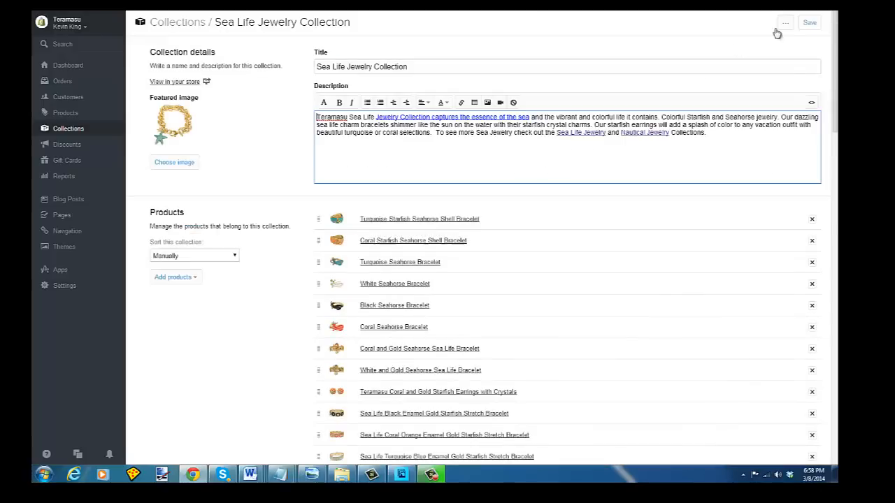
From the collection's apps menu choose Email using Mailchimp to start a campaign
{"action": "left_click", "coordinate": [789, 21]}
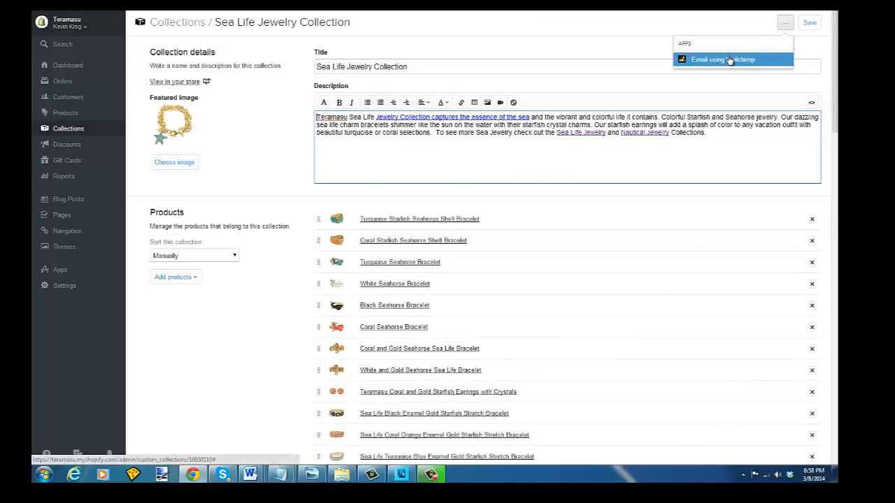
{"action": "left_click", "coordinate": [729, 59]}
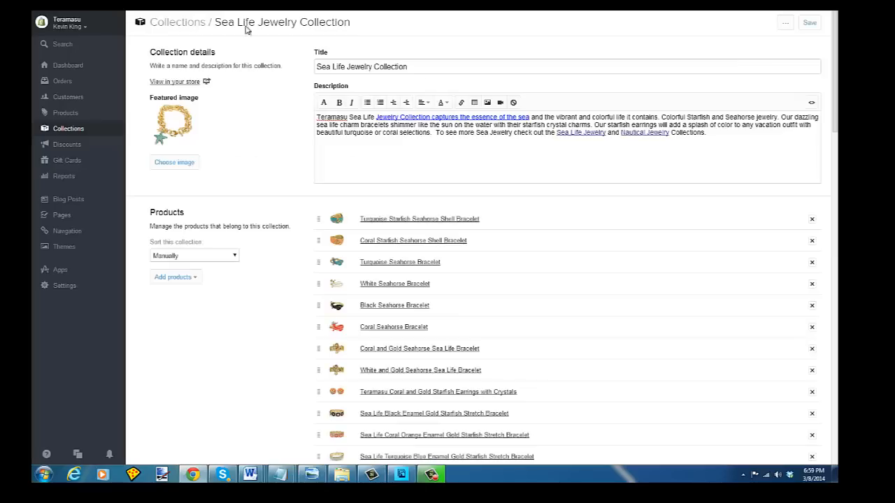
{"action": "left_click", "coordinate": [786, 23]}
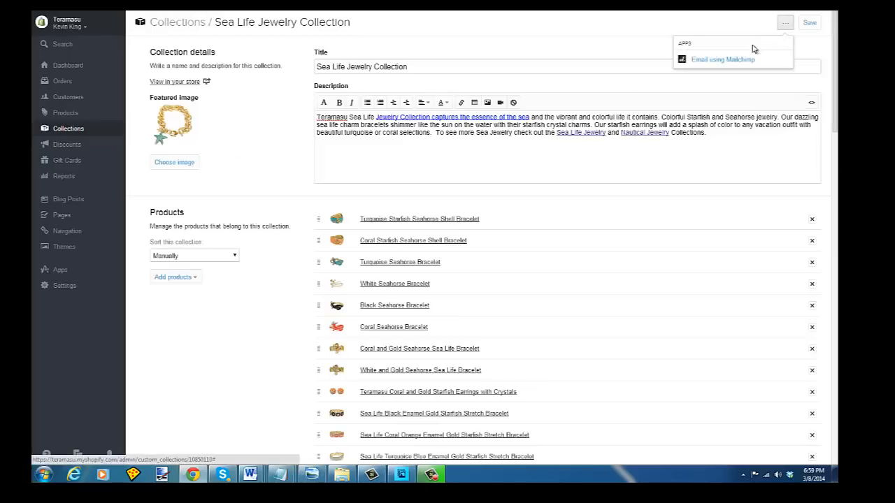
{"action": "mouse_move", "coordinate": [749, 61]}
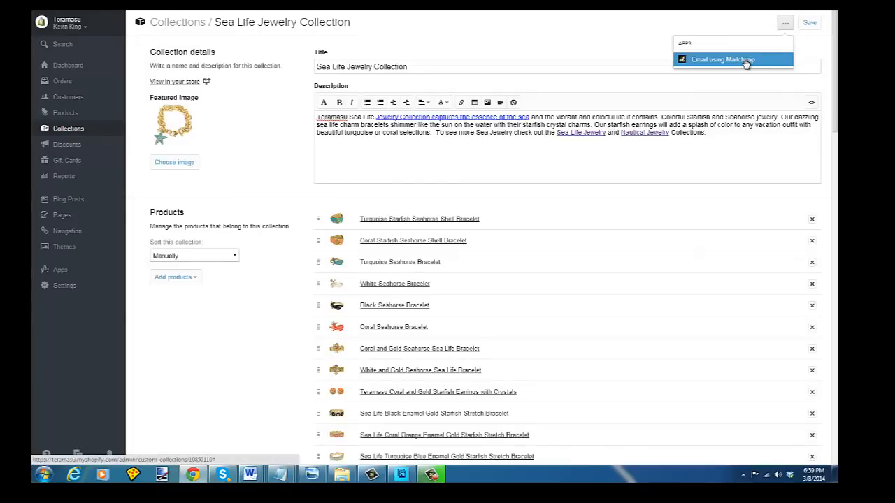
{"action": "left_click", "coordinate": [731, 59]}
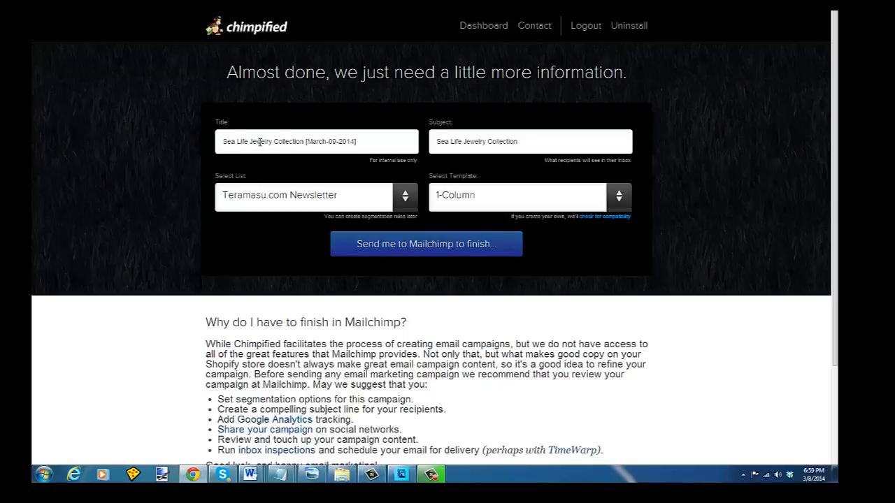
{"action": "mouse_move", "coordinate": [374, 204]}
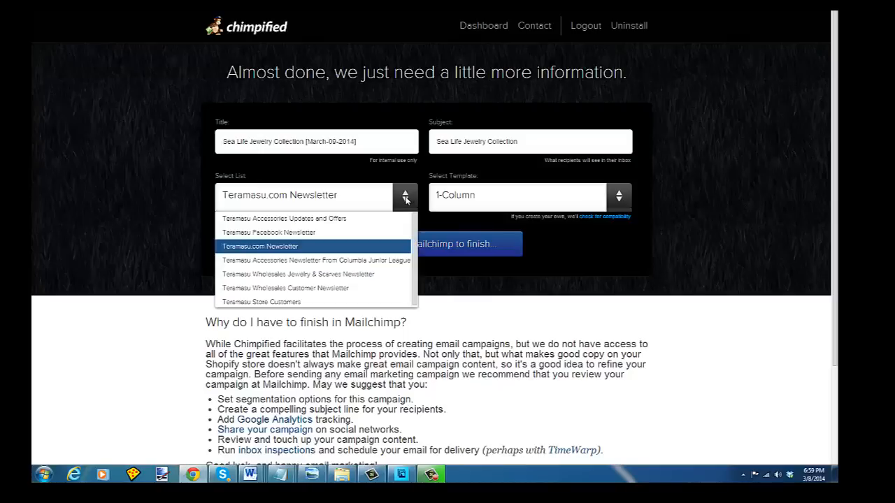
{"action": "mouse_move", "coordinate": [328, 244]}
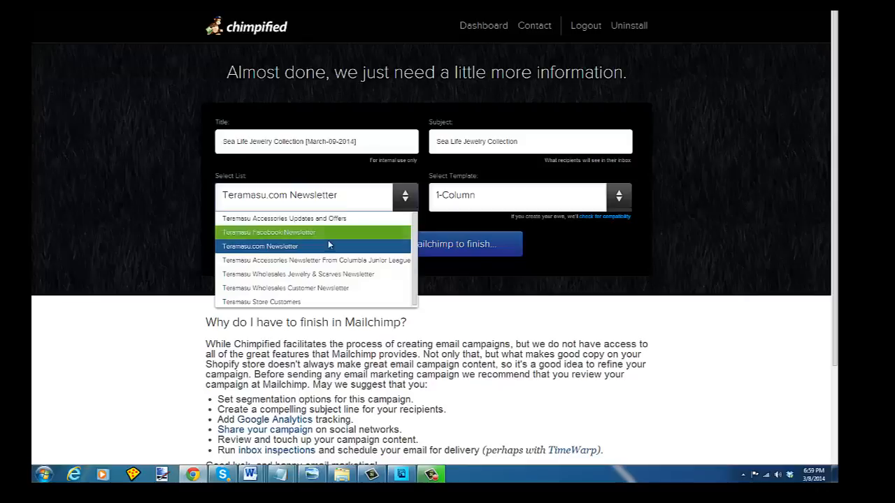
{"action": "mouse_move", "coordinate": [319, 247]}
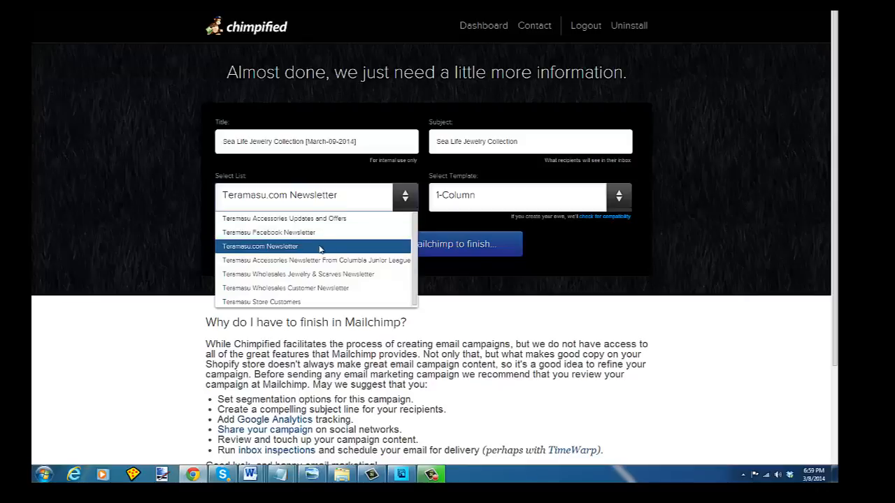
Switch the campaign's mailing list from Teramasu.com Newsletter to Teramasu Store Customers
{"action": "left_click", "coordinate": [261, 246]}
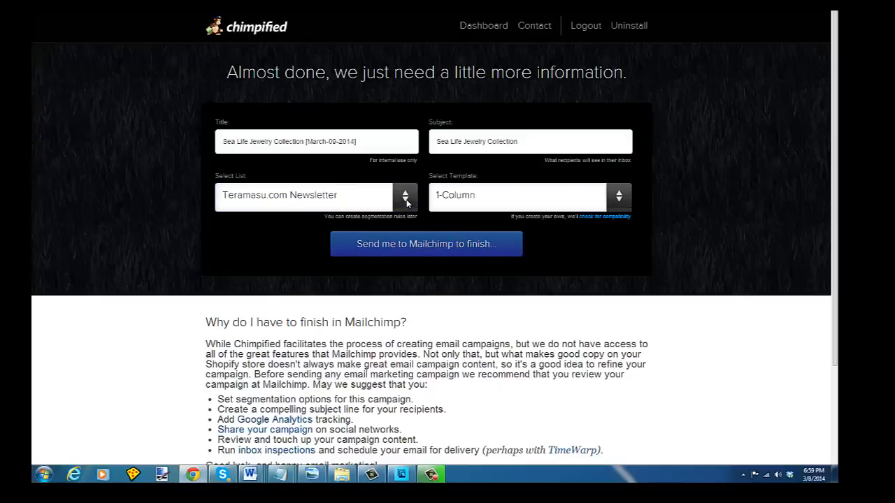
{"action": "left_click", "coordinate": [405, 196]}
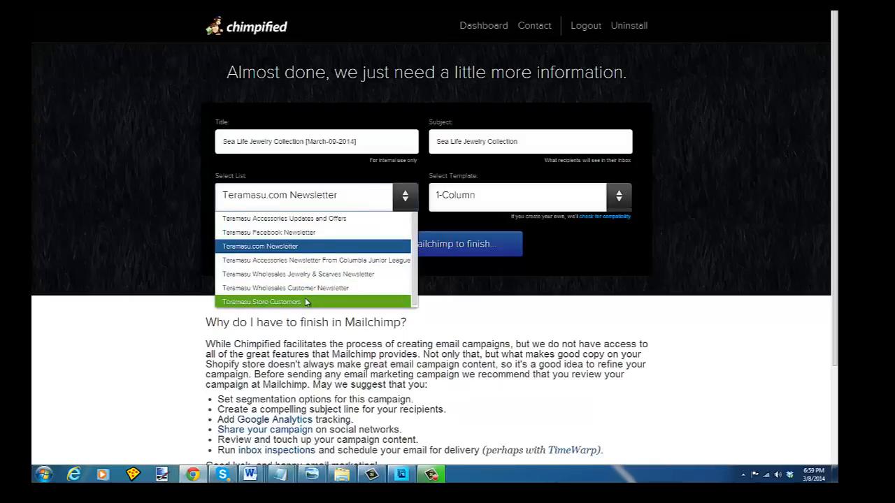
{"action": "left_click", "coordinate": [269, 302]}
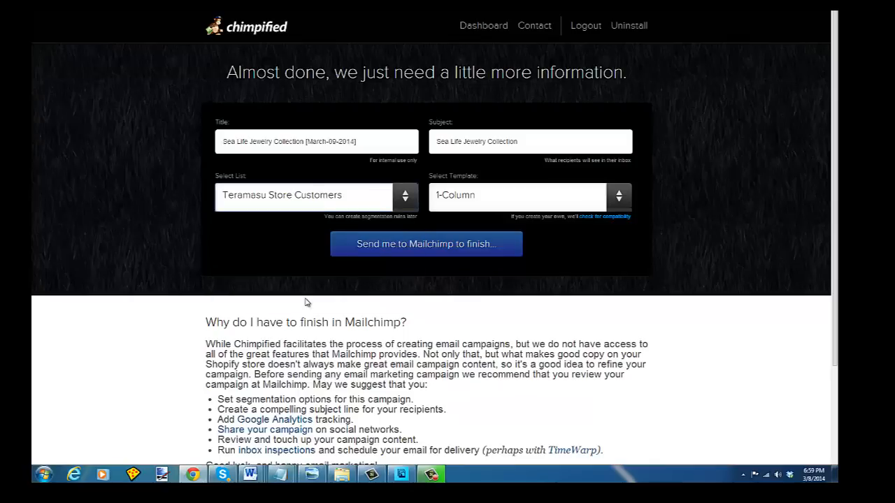
{"action": "mouse_move", "coordinate": [507, 199]}
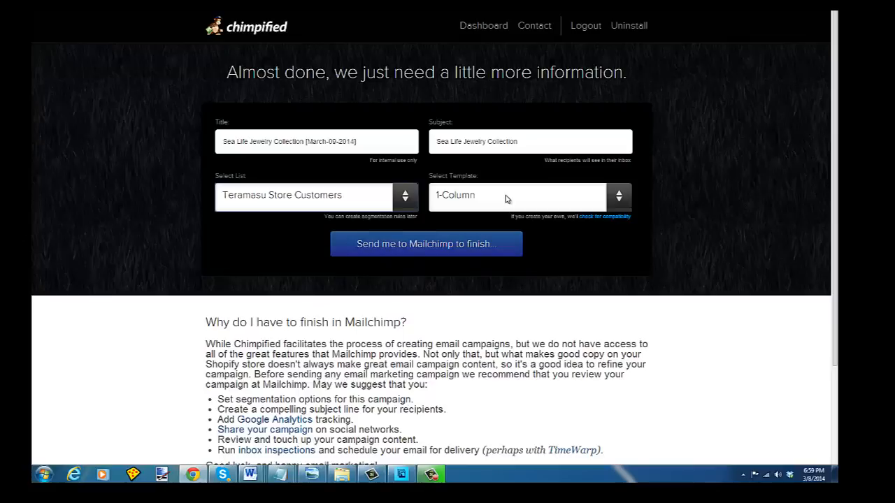
{"action": "mouse_move", "coordinate": [551, 203]}
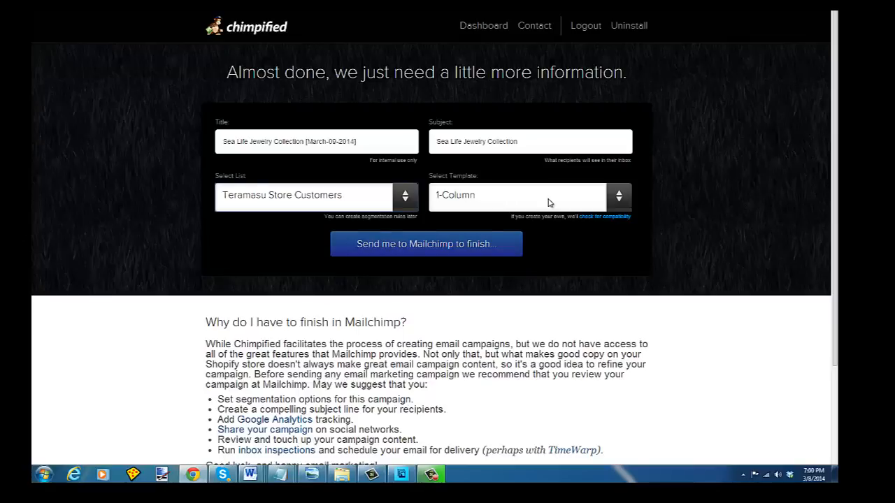
{"action": "mouse_move", "coordinate": [428, 255]}
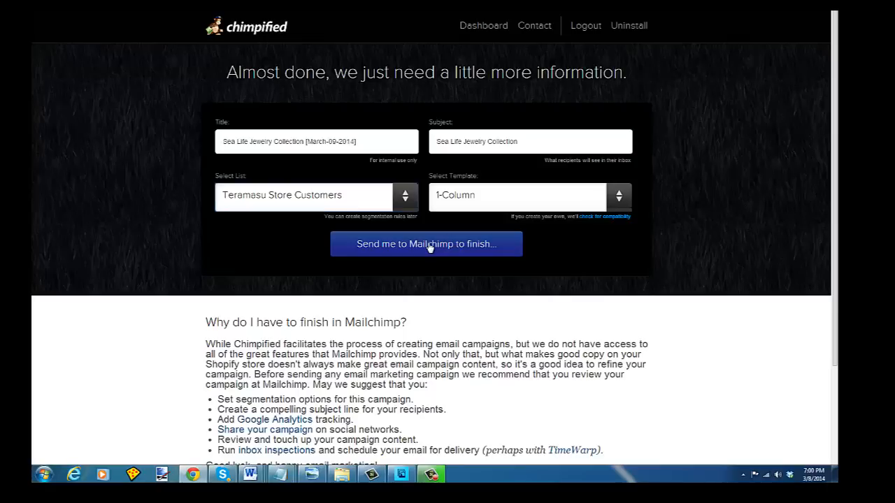
Hand the 1-Column Sea Life campaign off to MailChimp to finish
{"action": "left_click", "coordinate": [355, 141]}
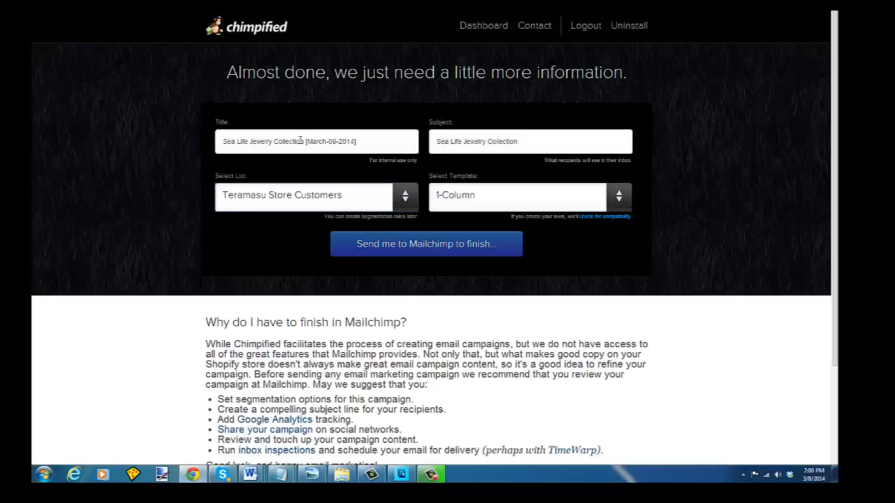
{"action": "mouse_move", "coordinate": [394, 255]}
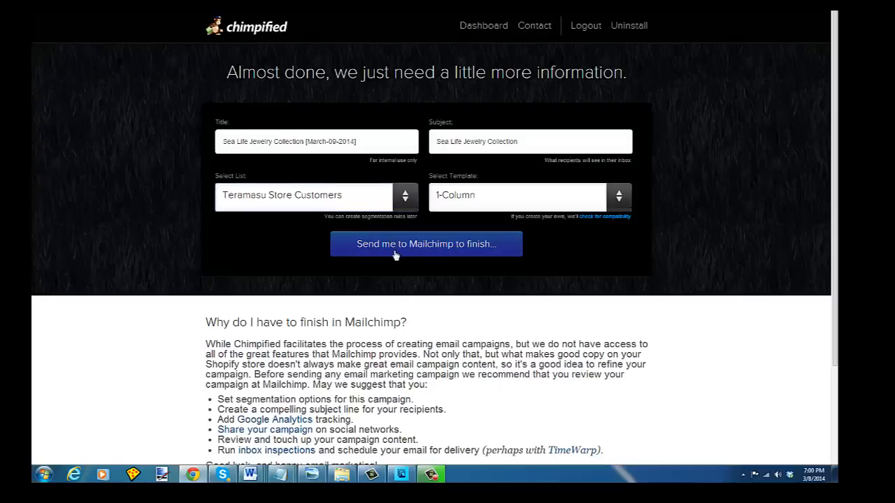
{"action": "left_click", "coordinate": [425, 244]}
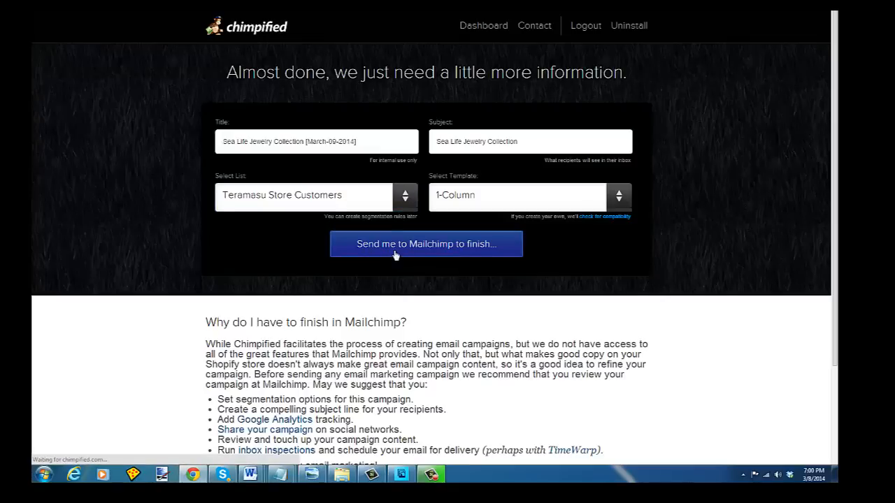
{"action": "left_click", "coordinate": [425, 244]}
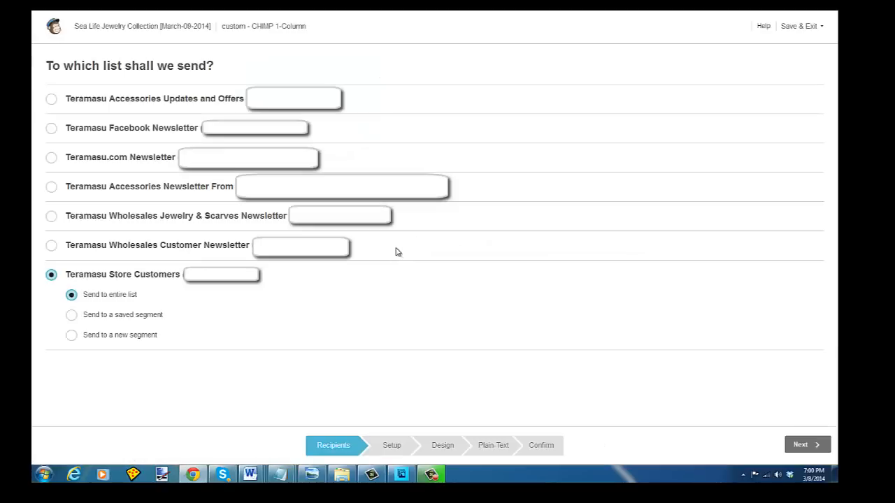
{"action": "mouse_move", "coordinate": [310, 438]}
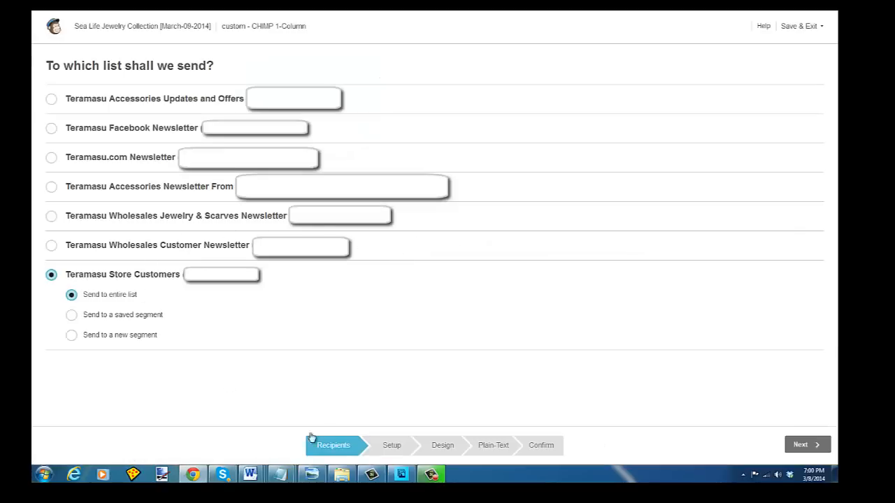
{"action": "mouse_move", "coordinate": [389, 448]}
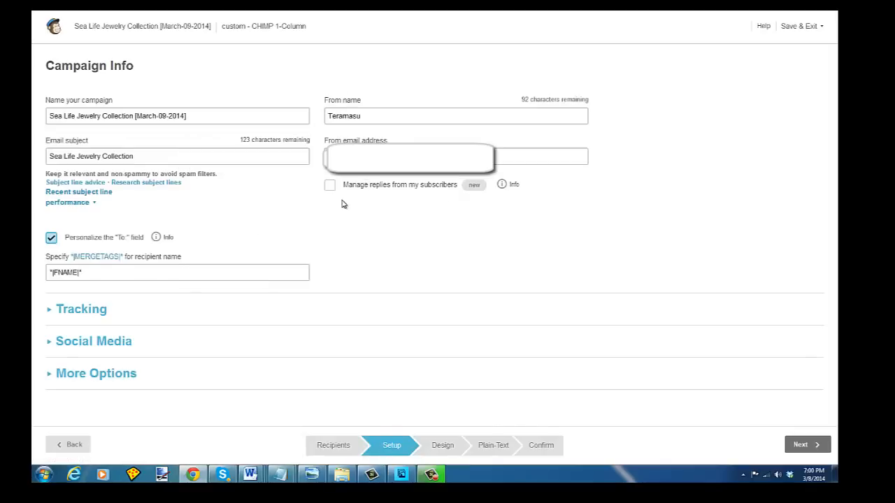
{"action": "mouse_move", "coordinate": [327, 235]}
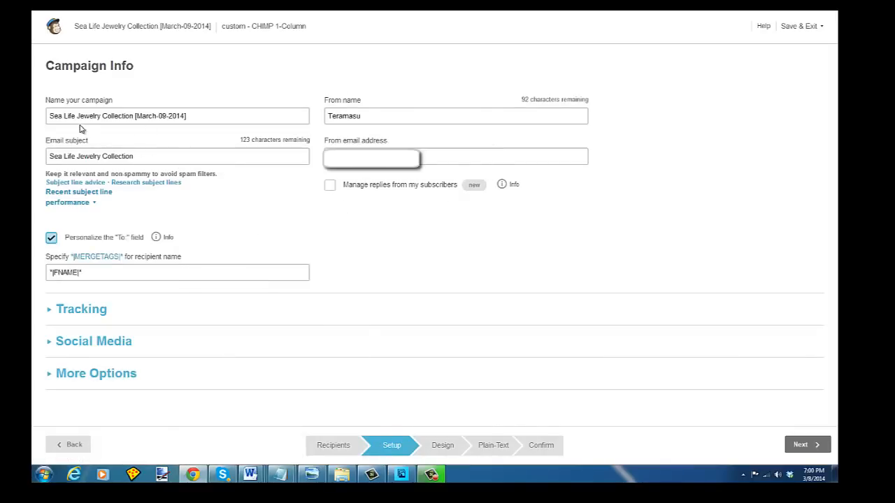
{"action": "mouse_move", "coordinate": [243, 209]}
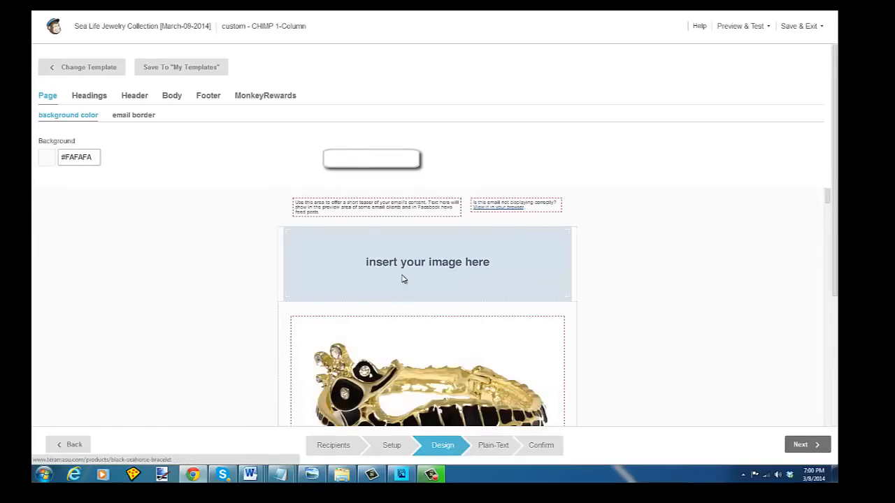
Review the products, then switch the 'insert your image here' header to use text
{"action": "scroll", "scroll_direction": "down", "scroll_amount": 3}
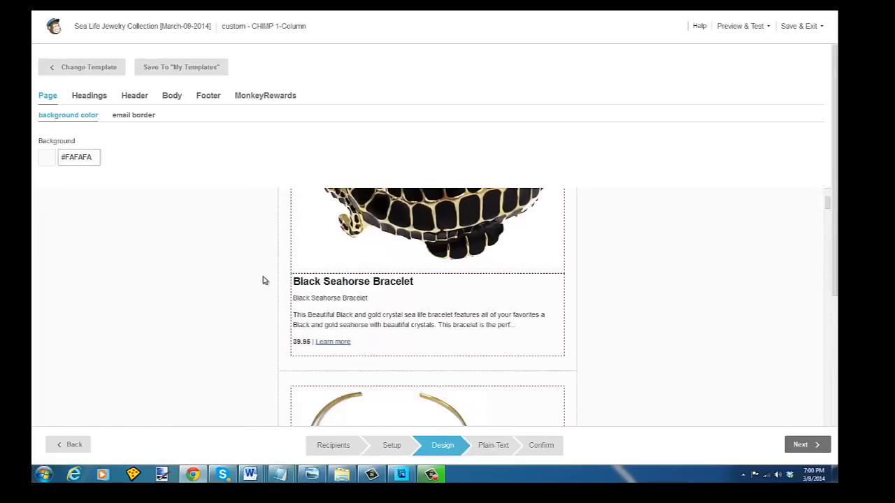
{"action": "scroll", "scroll_direction": "down", "scroll_amount": 3}
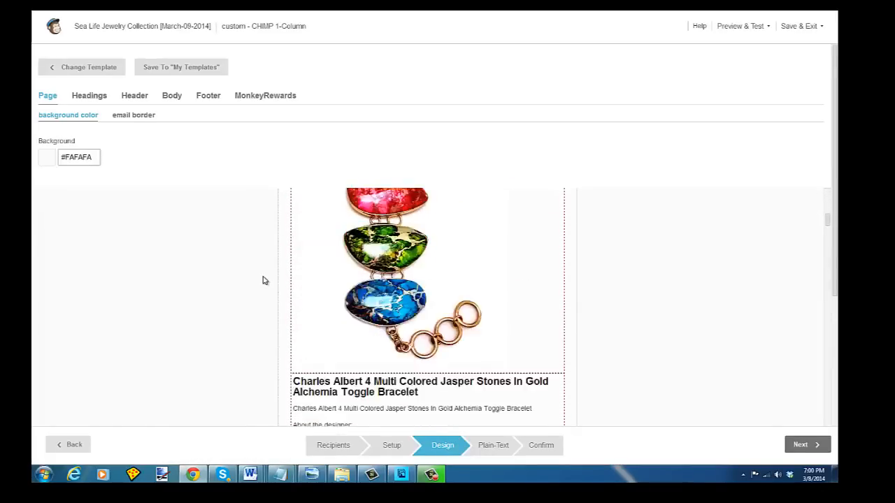
{"action": "scroll", "scroll_direction": "down", "scroll_amount": 3}
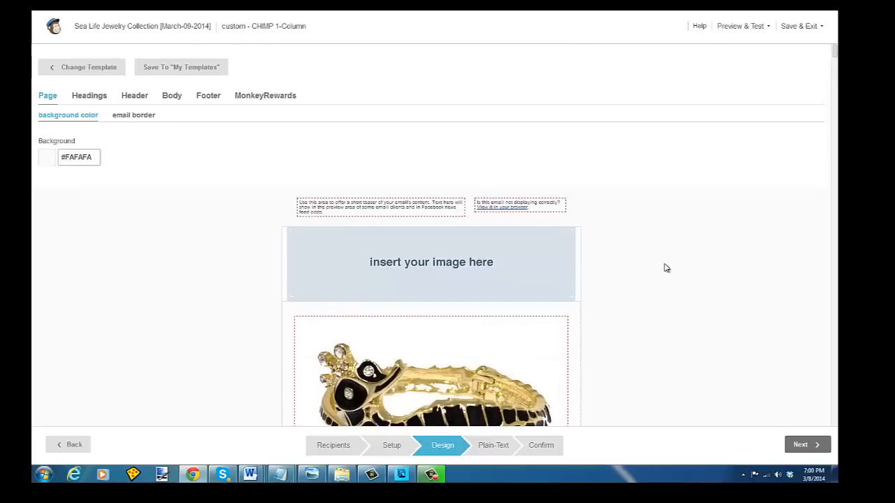
{"action": "mouse_move", "coordinate": [422, 259]}
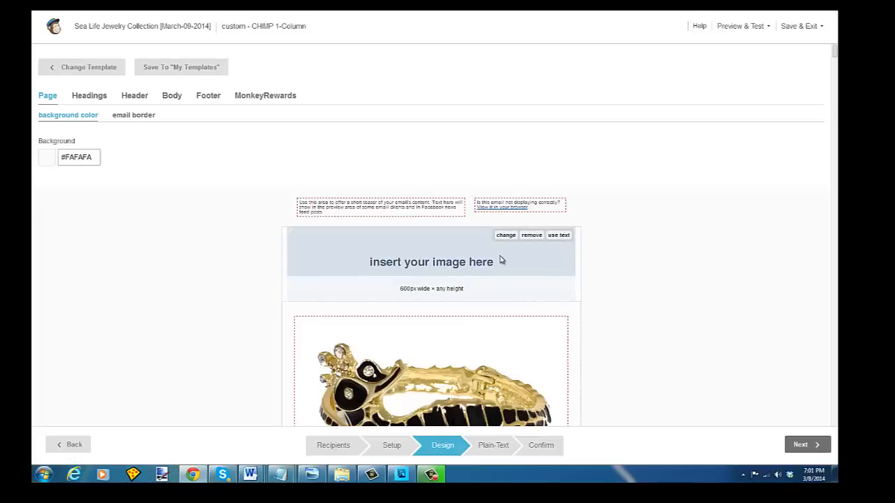
{"action": "mouse_move", "coordinate": [558, 239]}
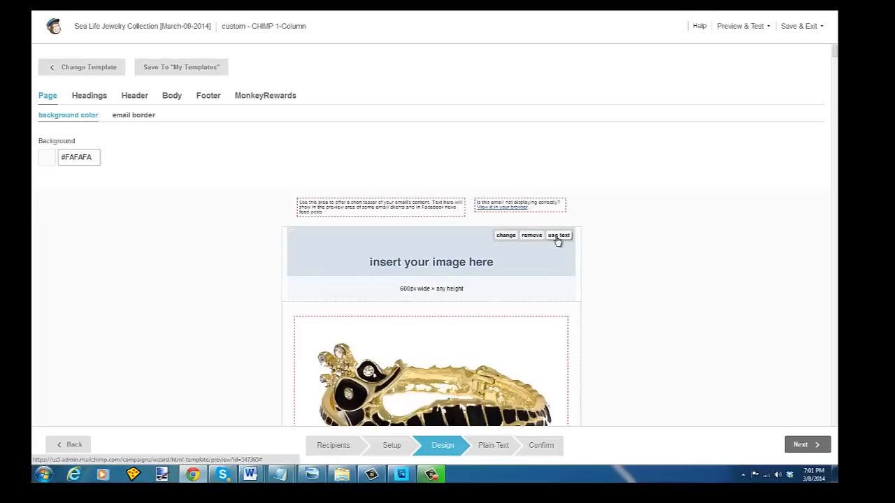
{"action": "left_click", "coordinate": [559, 235]}
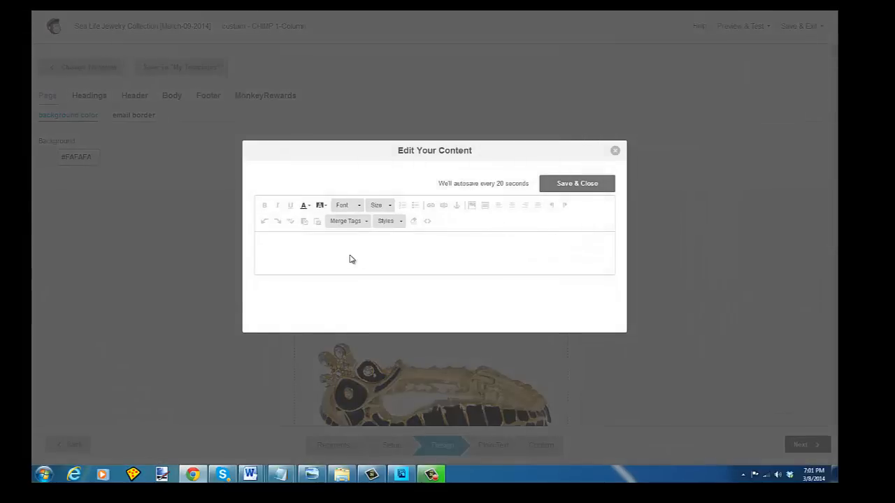
Enter 'Teramasu New Sea Life Jewelry Collection' into the empty header text block
{"action": "left_click", "coordinate": [349, 243]}
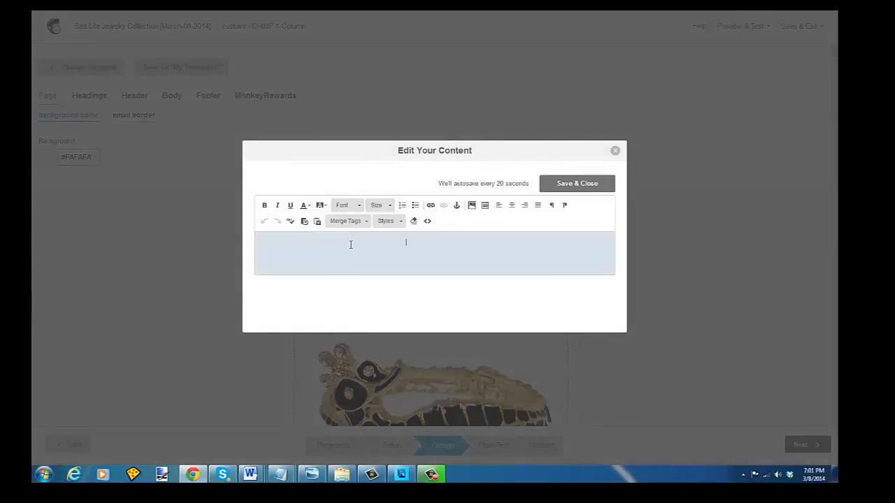
{"action": "type", "text": "Teramasu"}
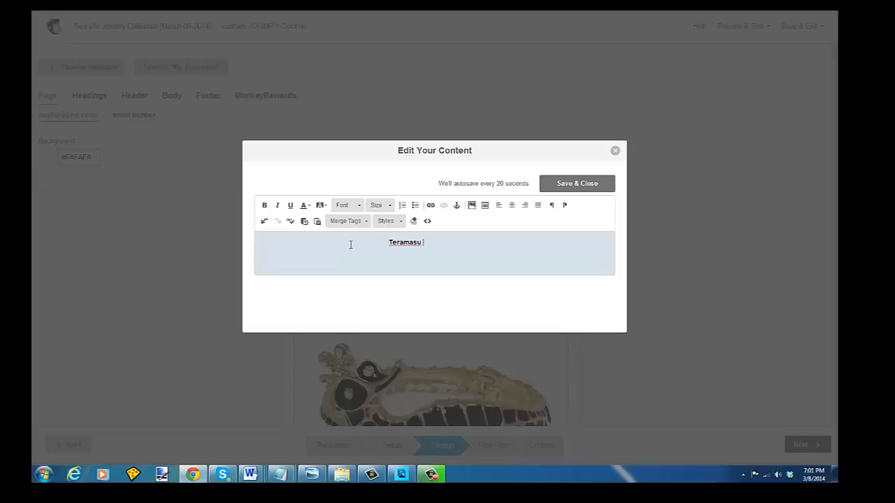
{"action": "type", "text": "Sea Life Jewelry"}
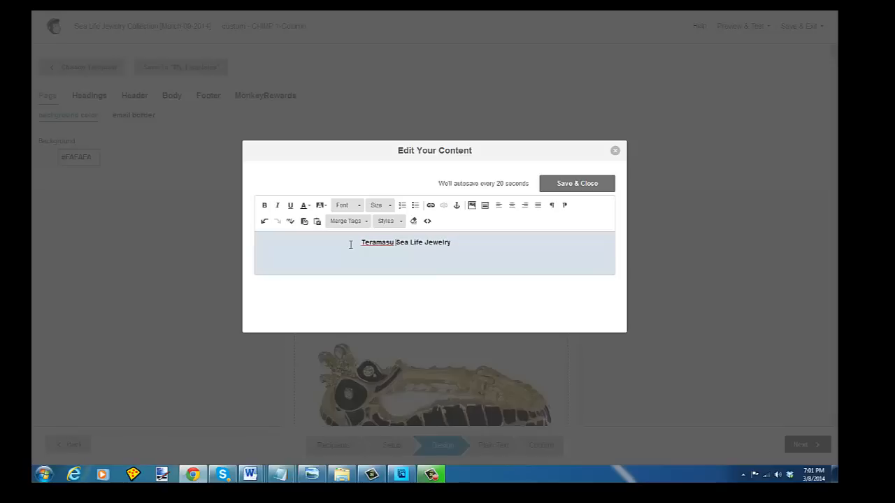
{"action": "type", "text": "New"}
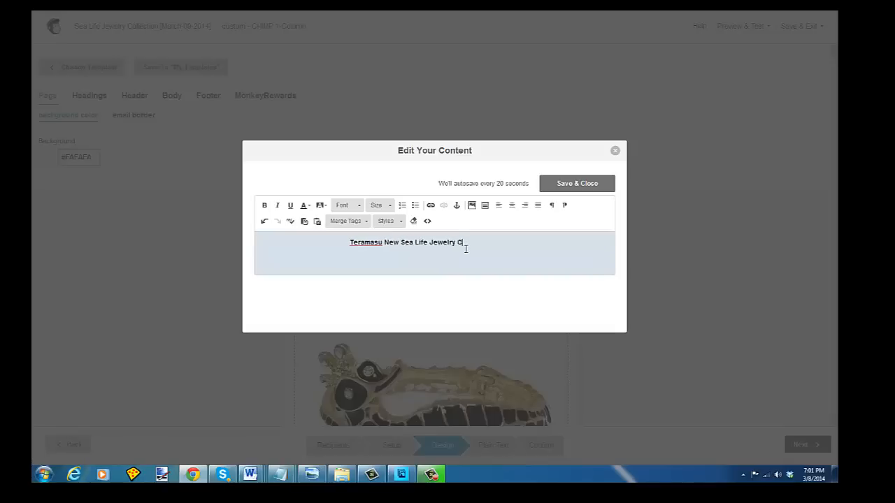
{"action": "type", "text": "ollection"}
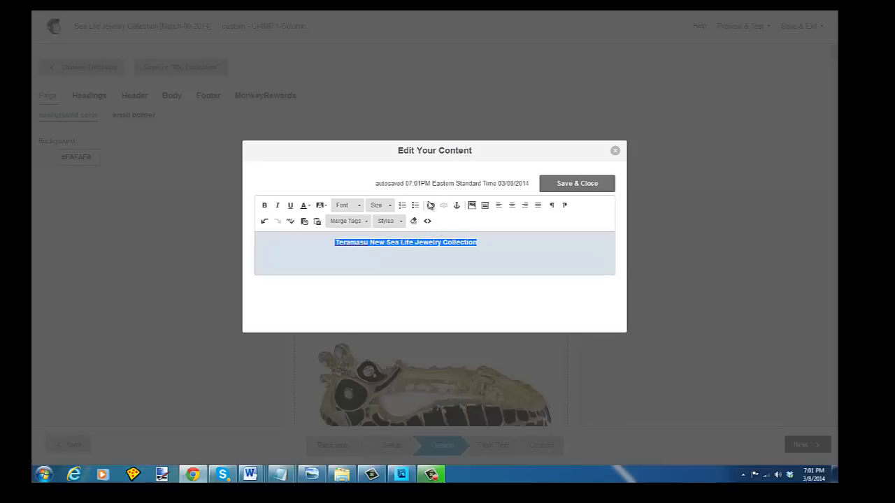
{"action": "mouse_move", "coordinate": [430, 204]}
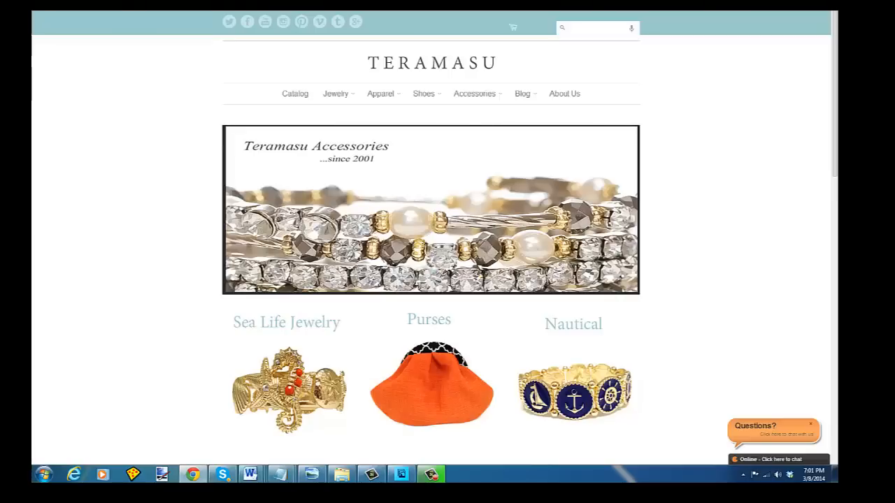
In the storefront's Jewelry menu, look up the Sea Life Jewelry collection page for its URL
{"action": "left_click", "coordinate": [335, 93]}
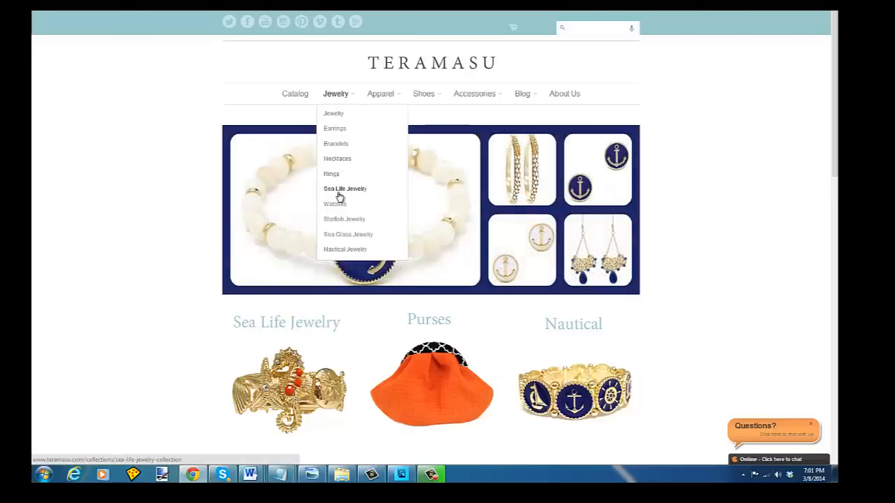
{"action": "left_click", "coordinate": [344, 187]}
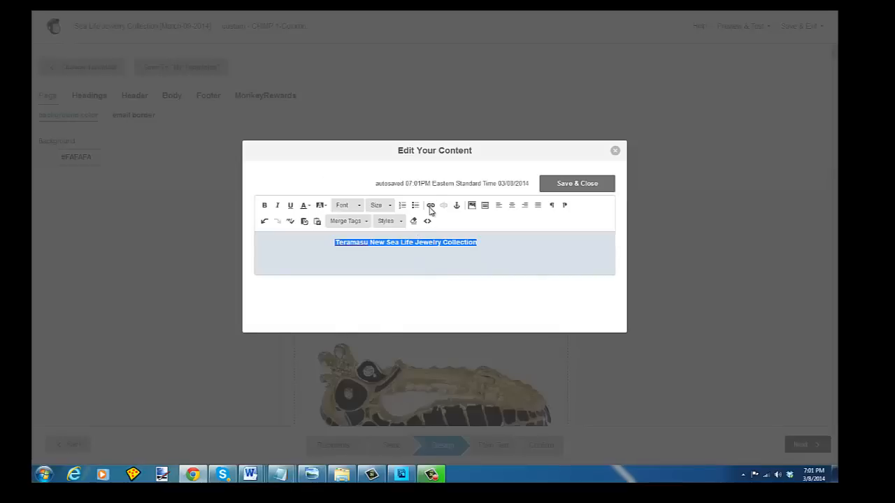
Link the heading to the Sea Life collection page, save the editor and review the products below
{"action": "left_click", "coordinate": [429, 204]}
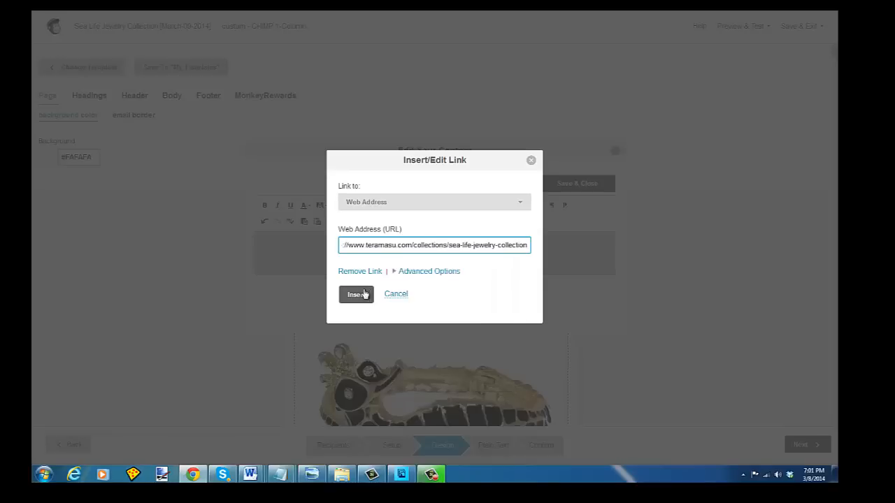
{"action": "left_click", "coordinate": [356, 294]}
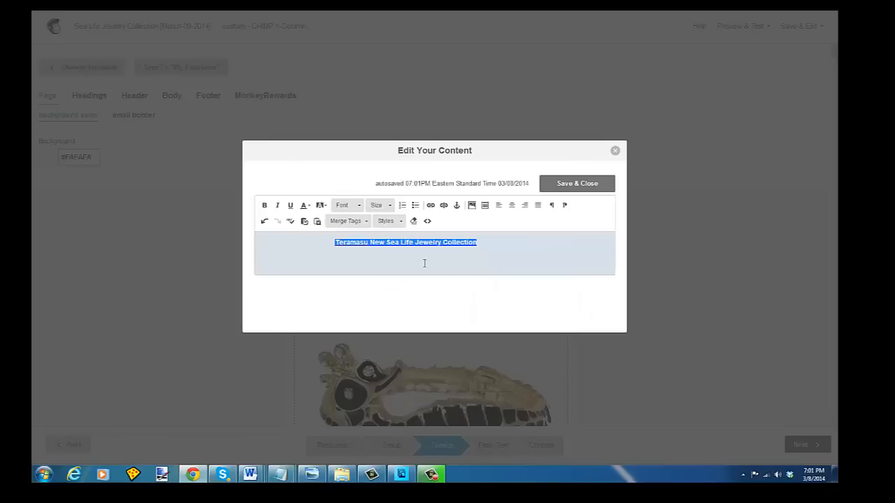
{"action": "left_click", "coordinate": [576, 183]}
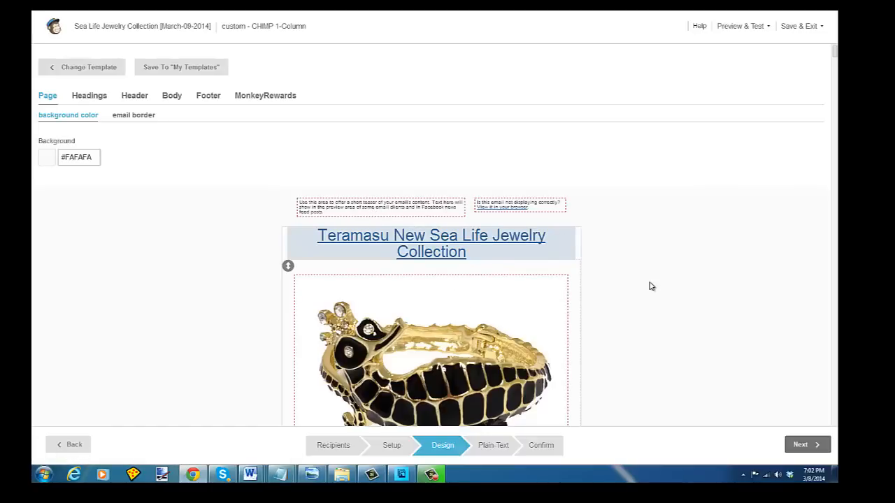
{"action": "scroll", "scroll_direction": "down", "scroll_amount": 3}
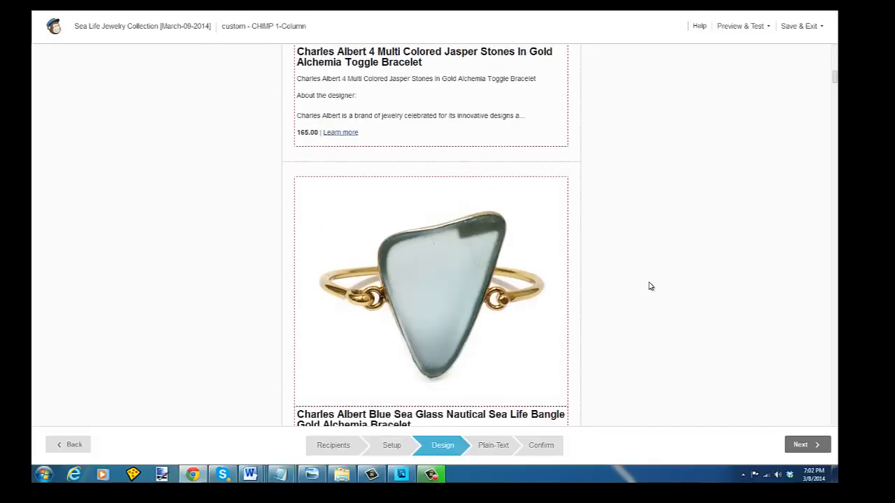
{"action": "scroll", "scroll_direction": "down", "scroll_amount": 3}
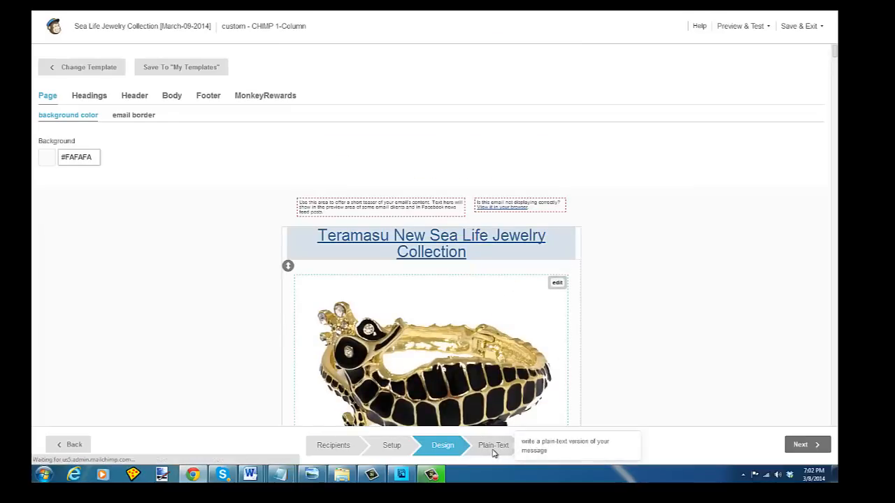
Copy the plain-text version from the HTML email, then move to the Confirm checklist
{"action": "left_click", "coordinate": [491, 445]}
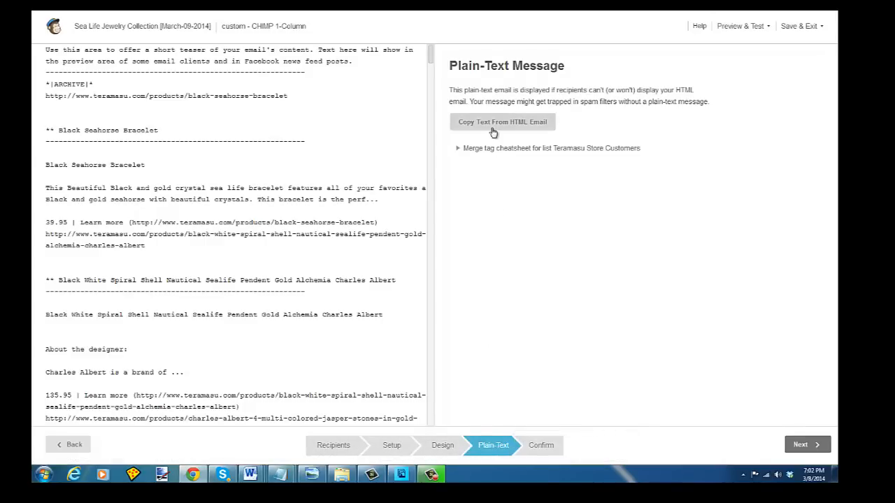
{"action": "left_click", "coordinate": [502, 121]}
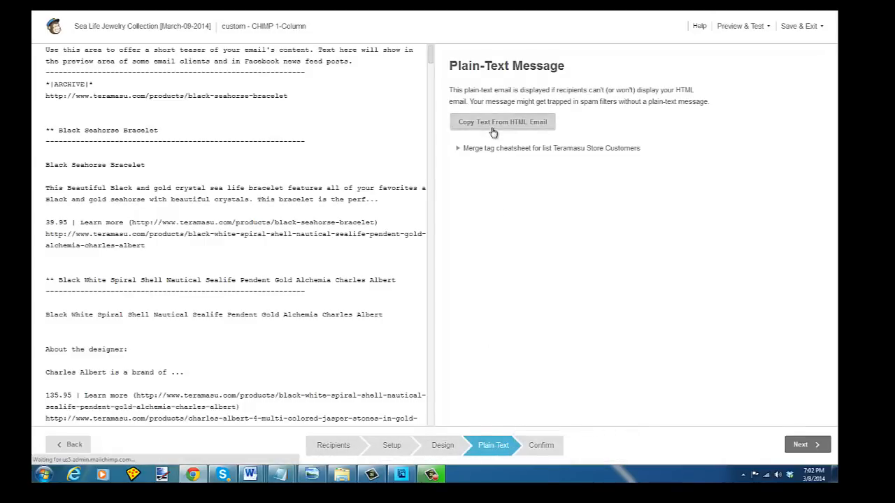
{"action": "left_click", "coordinate": [502, 122]}
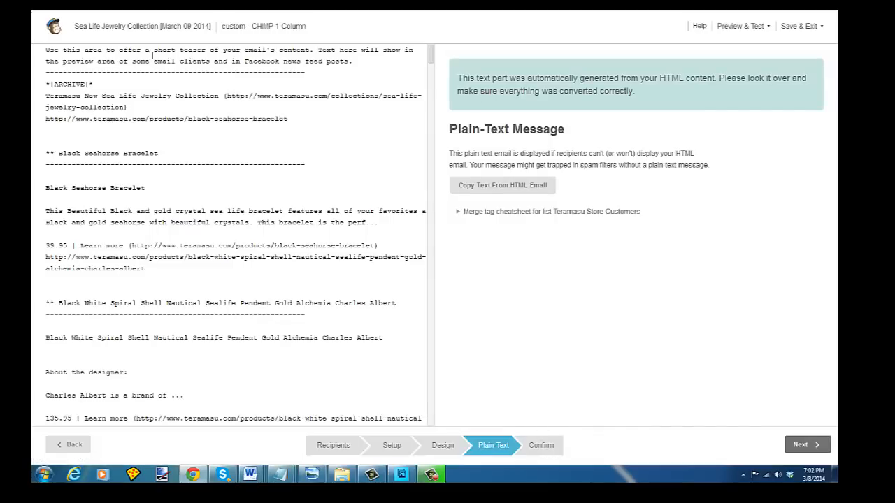
{"action": "mouse_move", "coordinate": [540, 445]}
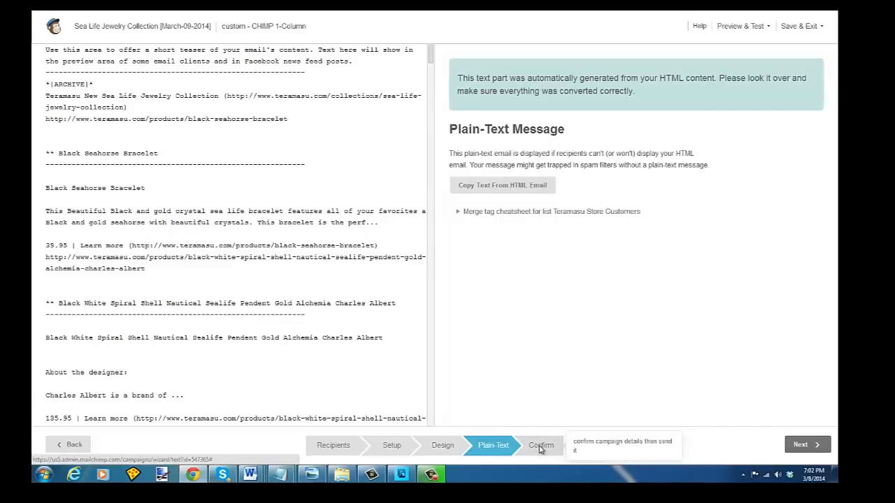
{"action": "left_click", "coordinate": [541, 445]}
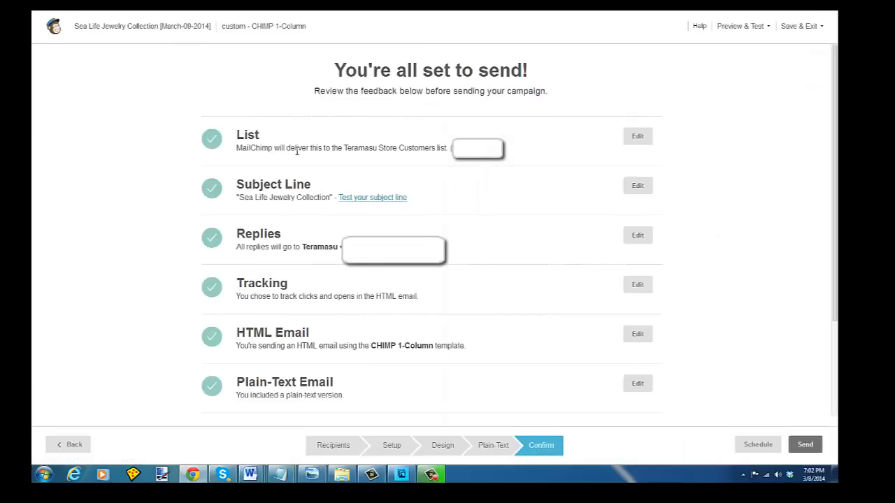
{"action": "mouse_move", "coordinate": [464, 167]}
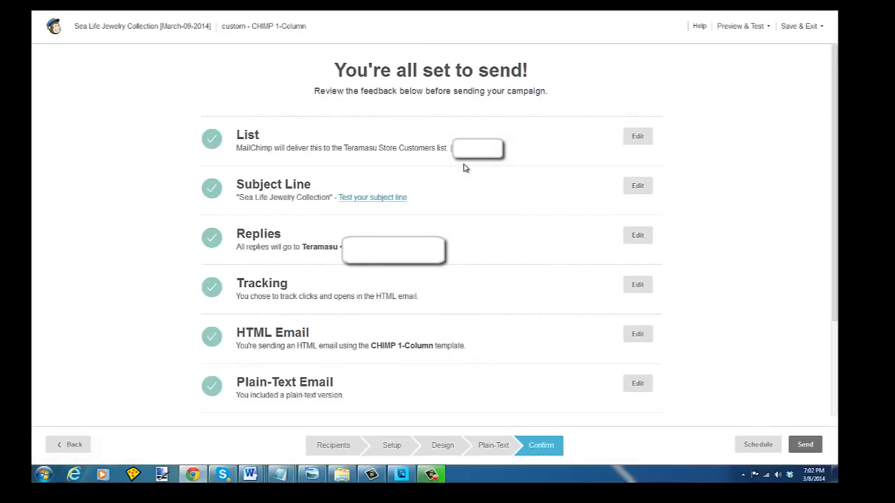
{"action": "mouse_move", "coordinate": [479, 226]}
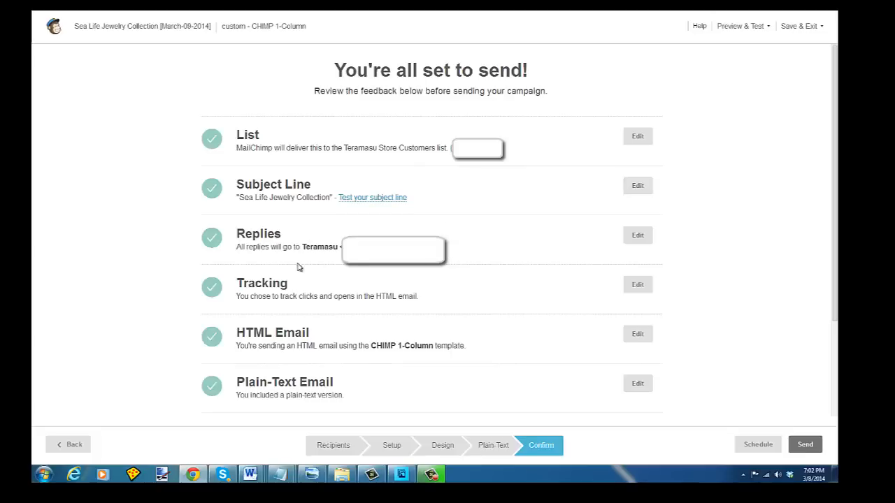
{"action": "mouse_move", "coordinate": [504, 321]}
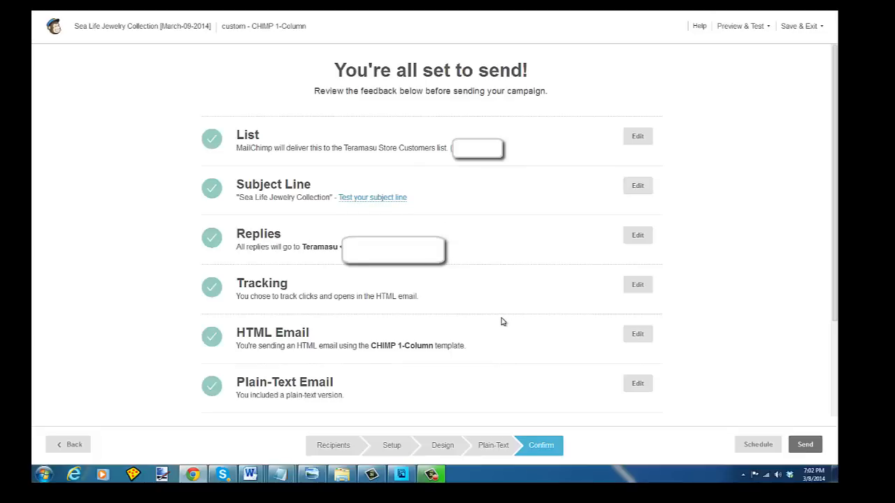
{"action": "mouse_move", "coordinate": [518, 333]}
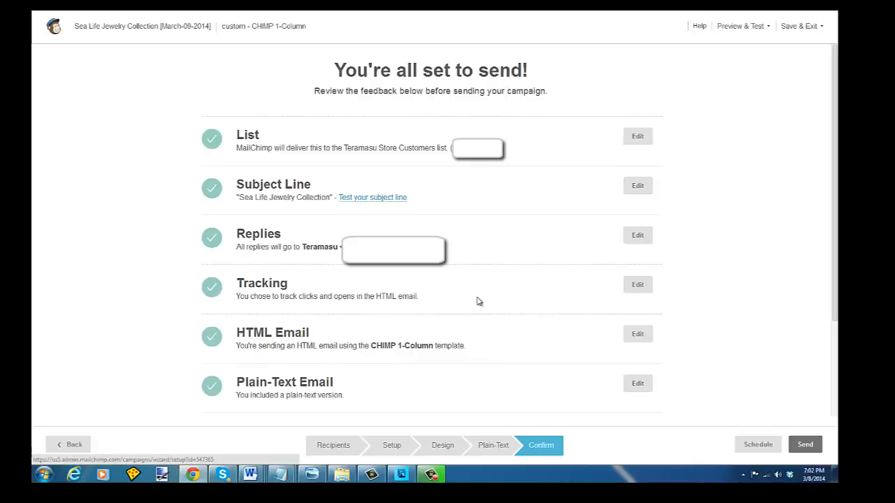
{"action": "mouse_move", "coordinate": [313, 294]}
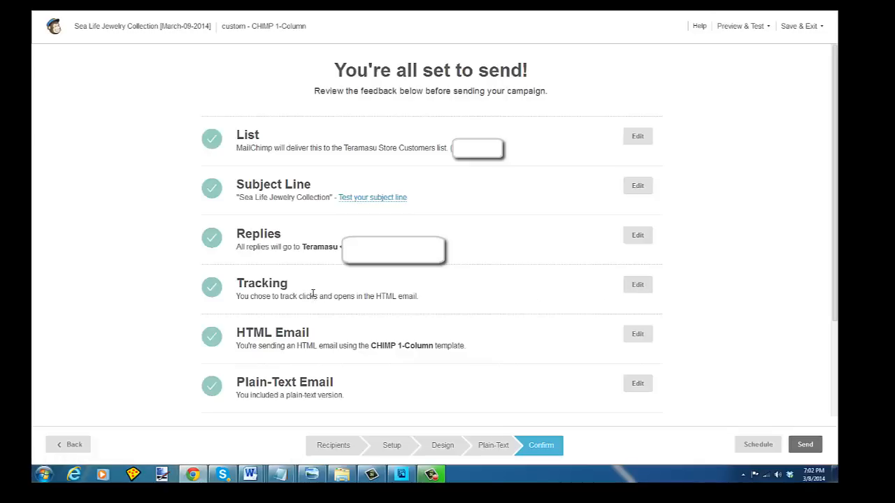
{"action": "mouse_move", "coordinate": [638, 285]}
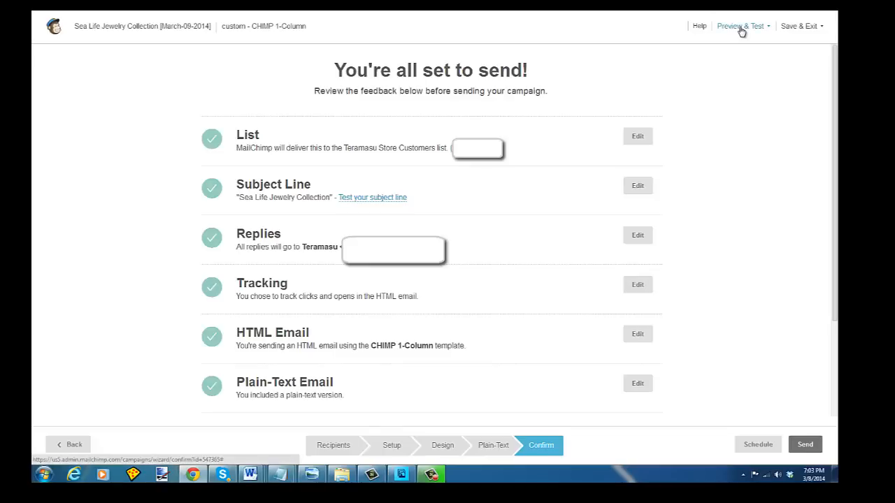
Send a test email via Preview & Test, dismiss the confirmation and reach the Save & Exit menu
{"action": "left_click", "coordinate": [741, 25]}
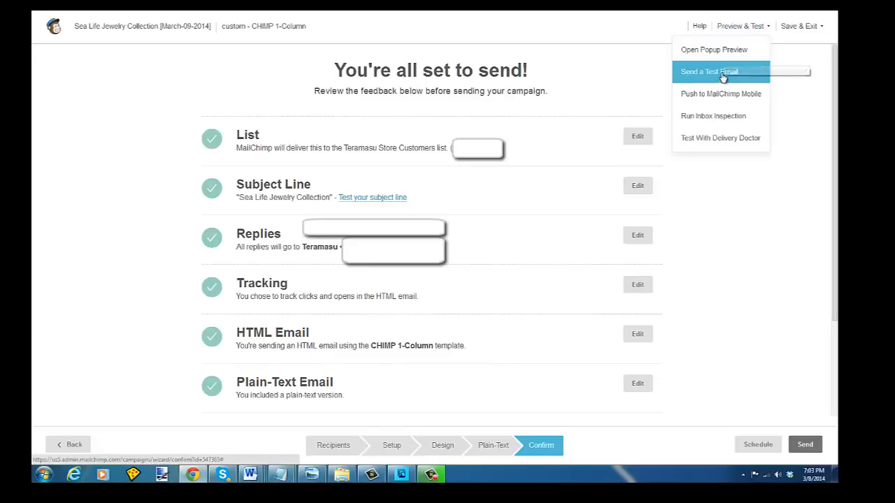
{"action": "left_click", "coordinate": [711, 73]}
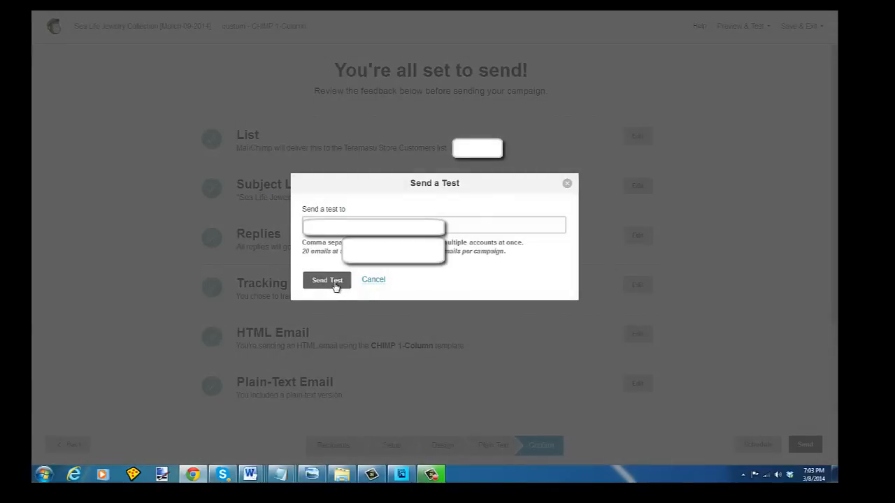
{"action": "left_click", "coordinate": [328, 280]}
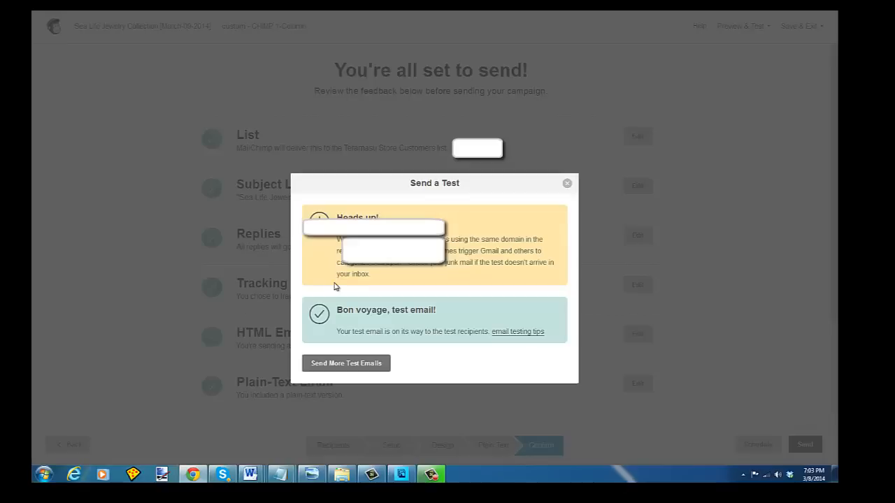
{"action": "mouse_move", "coordinate": [566, 190]}
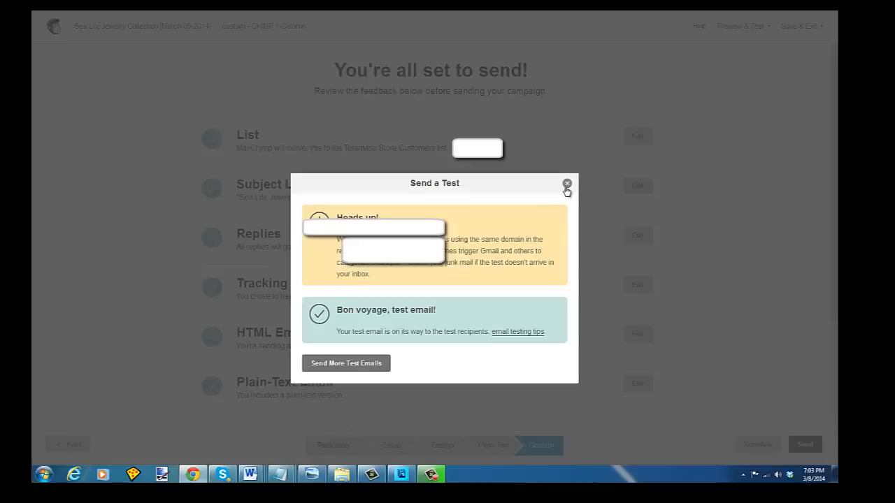
{"action": "left_click", "coordinate": [568, 183]}
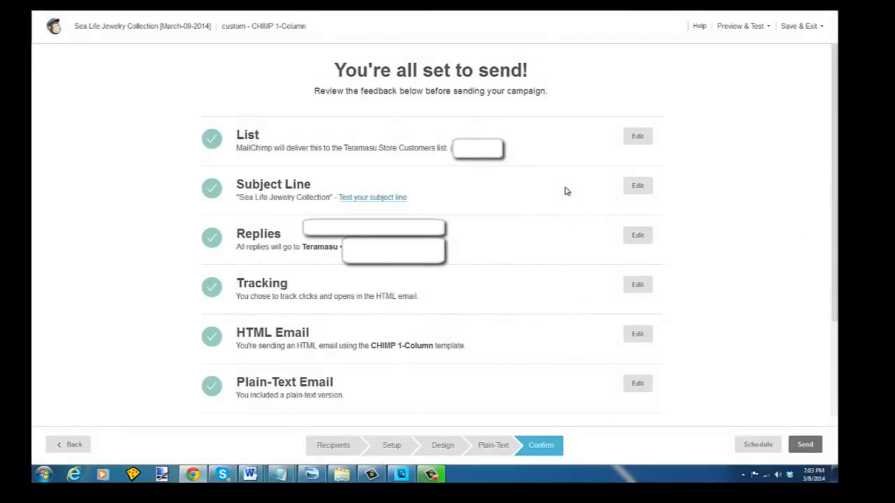
{"action": "mouse_move", "coordinate": [600, 453]}
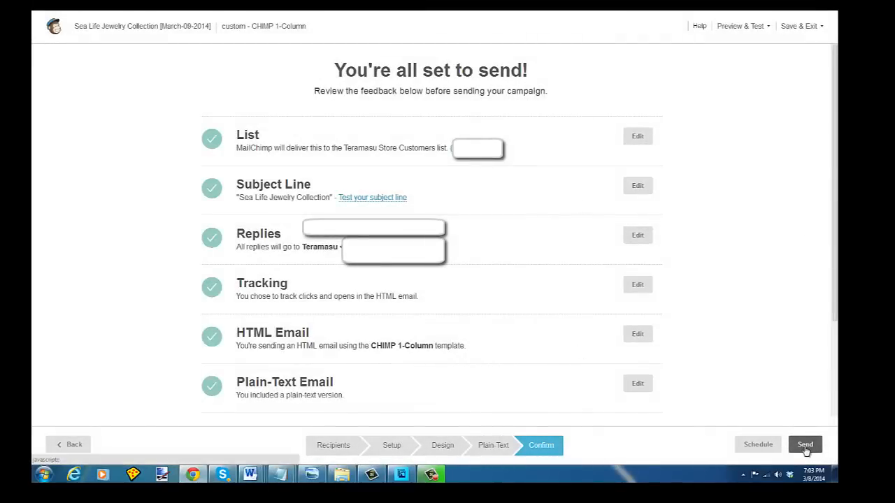
{"action": "mouse_move", "coordinate": [699, 413]}
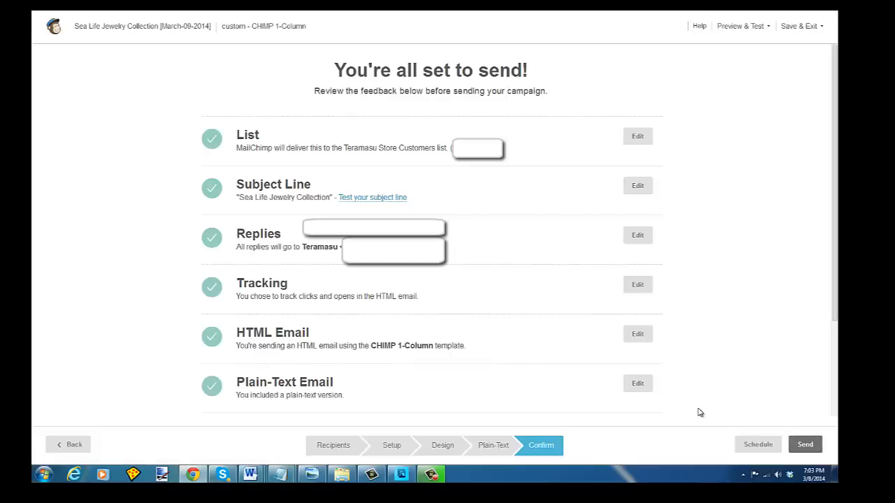
{"action": "left_click", "coordinate": [802, 25]}
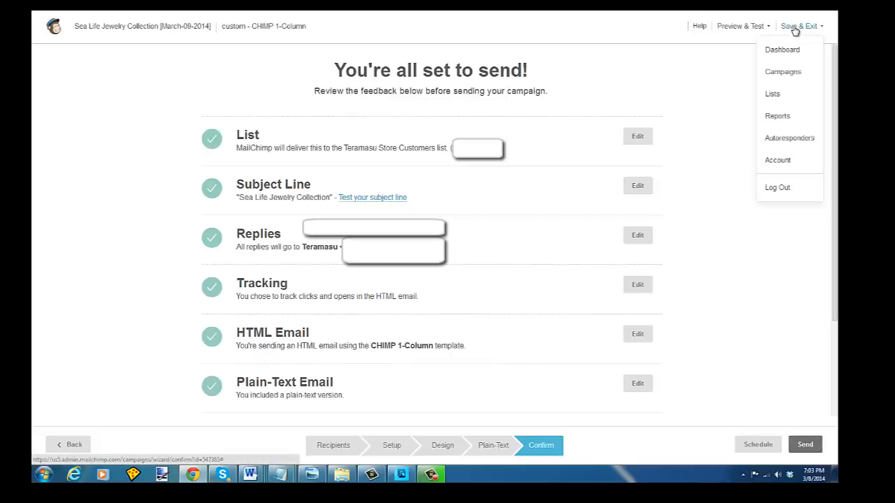
{"action": "mouse_move", "coordinate": [800, 36]}
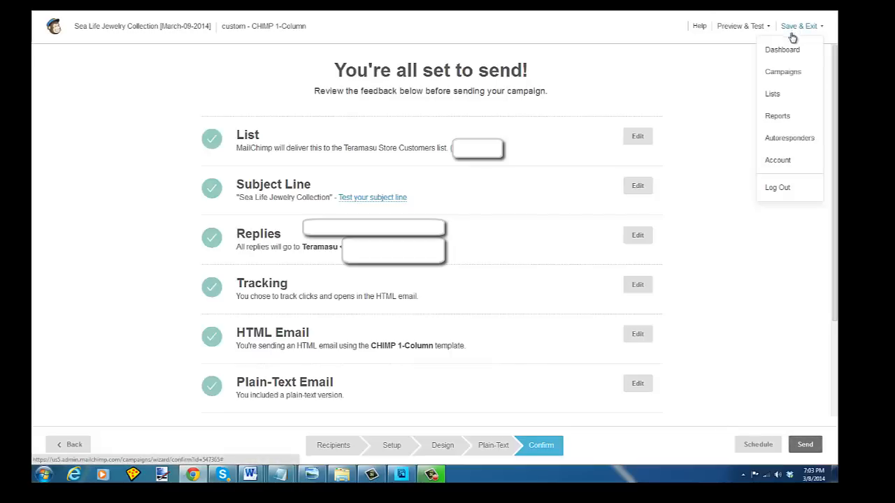
{"action": "mouse_move", "coordinate": [788, 51]}
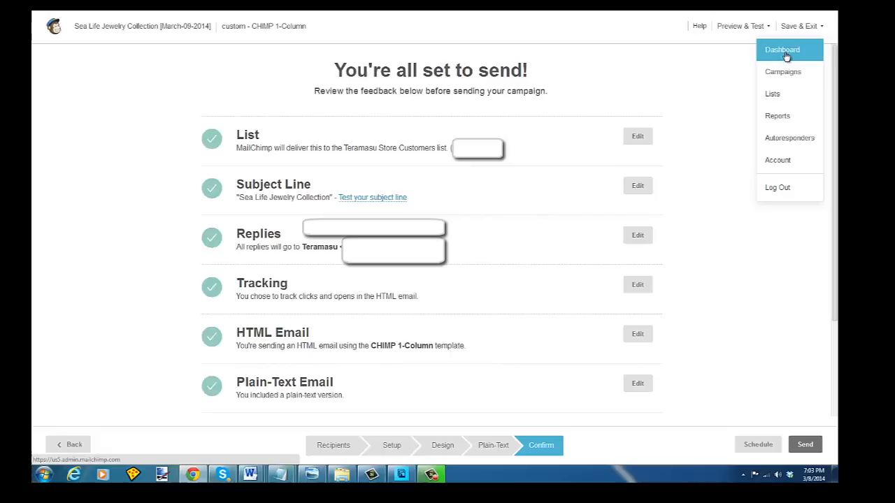
{"action": "mouse_move", "coordinate": [791, 160]}
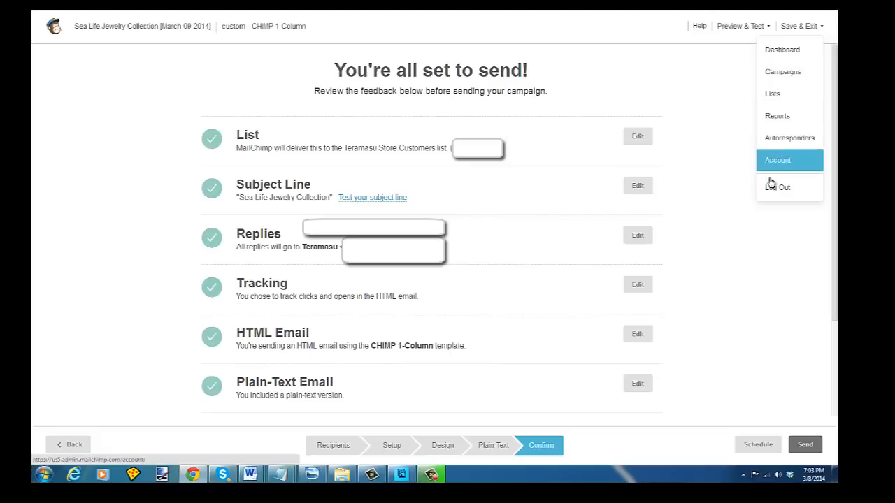